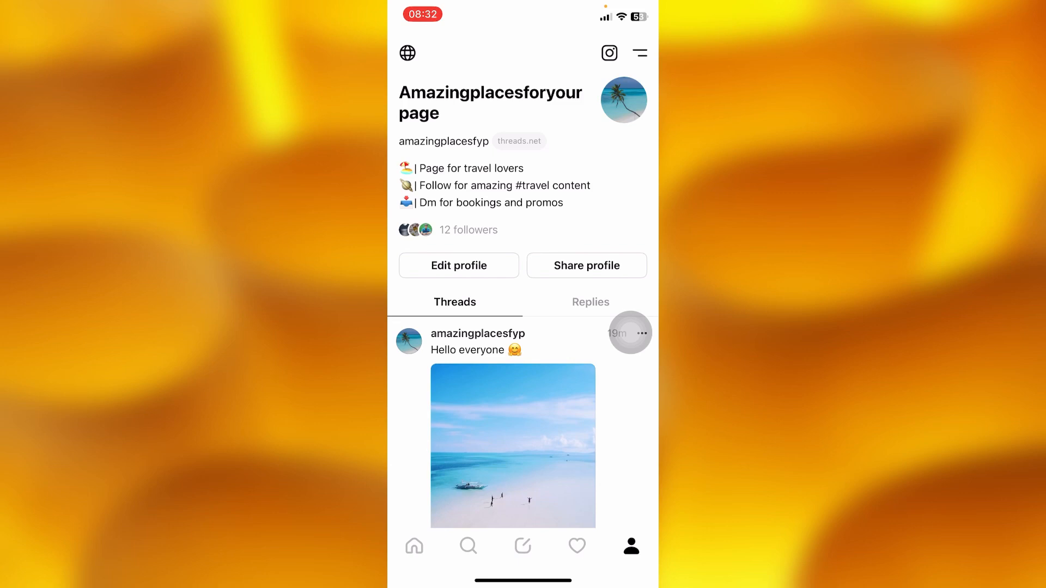
Open Edit profile from the profile page to show name, bio, link and privacy fields.
{"action": "left_click", "coordinate": [458, 265]}
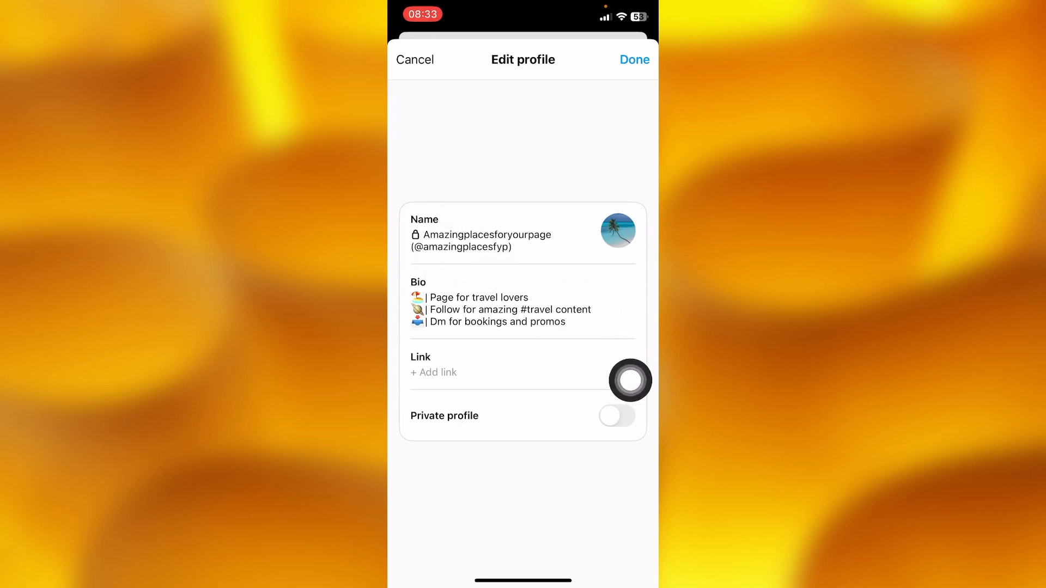
Tap the locked Name field to reveal the notice that it is linked to Instagram.
{"action": "left_click", "coordinate": [486, 236]}
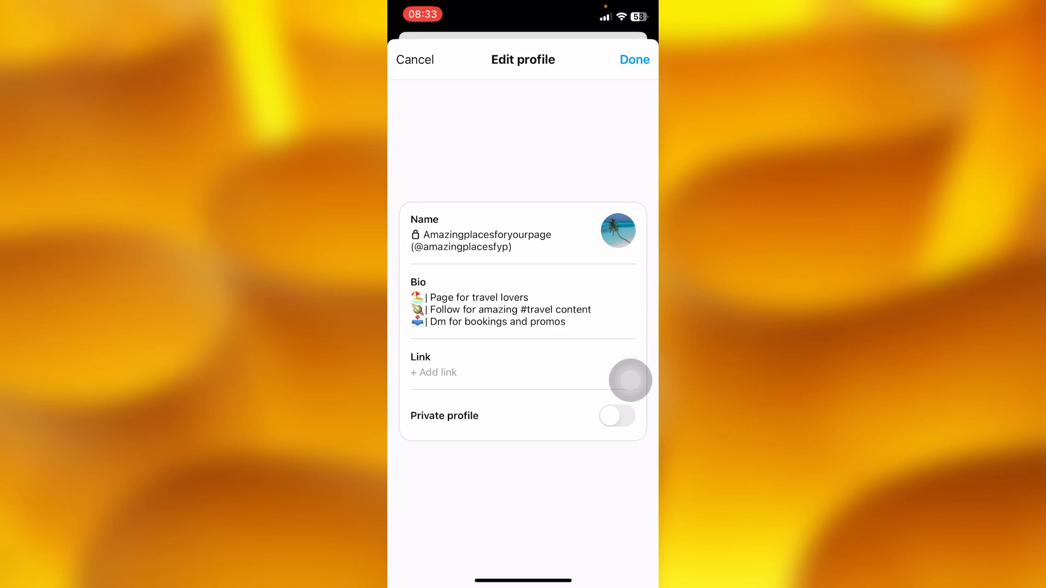
{"action": "left_click", "coordinate": [482, 240]}
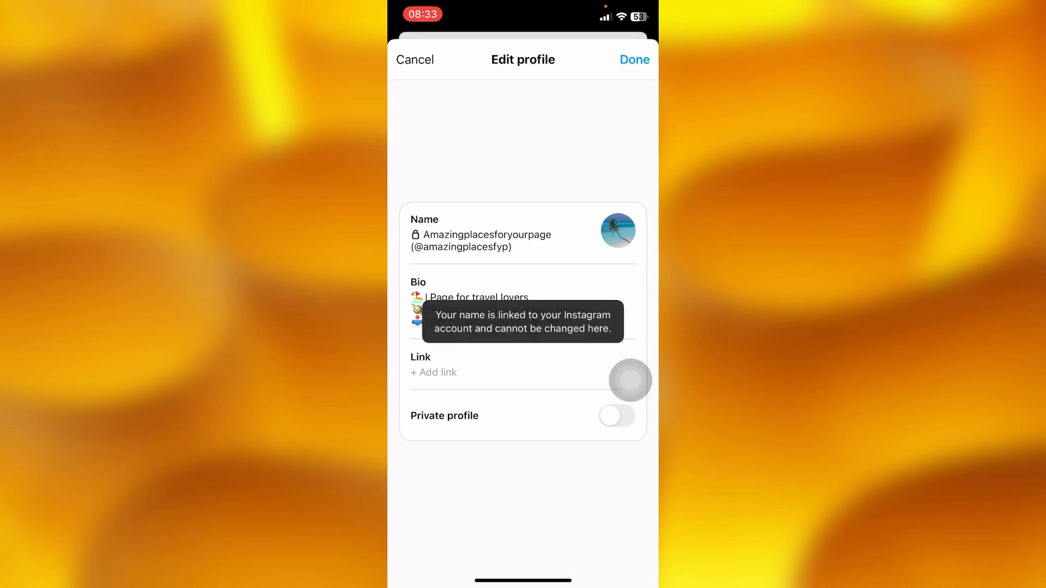